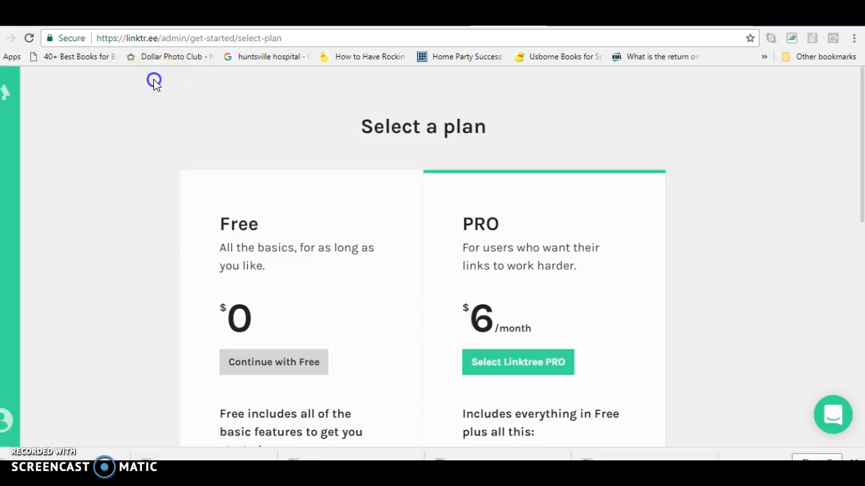
mouse_move(308, 121)
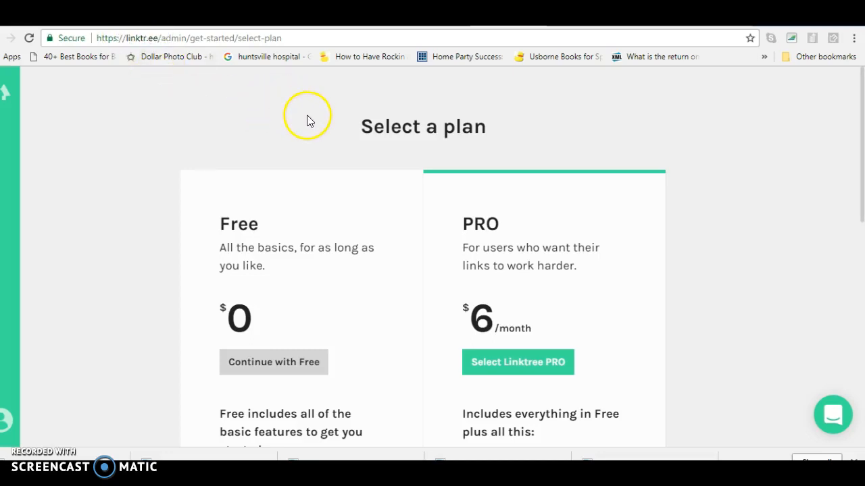
Step: Continue on the free Linktree plan
scroll(down, 3)
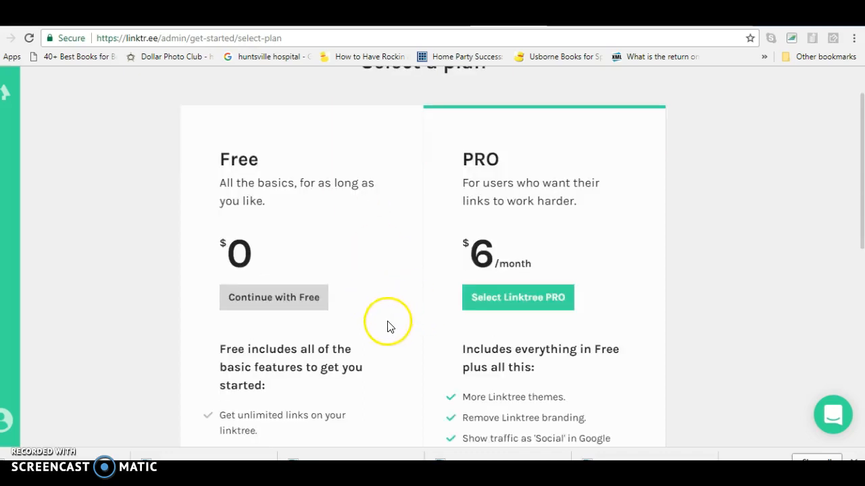
click(273, 297)
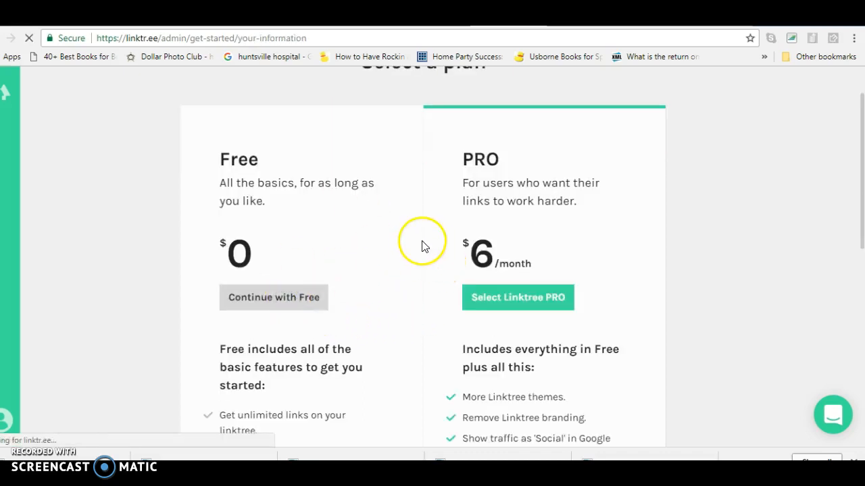
click(273, 297)
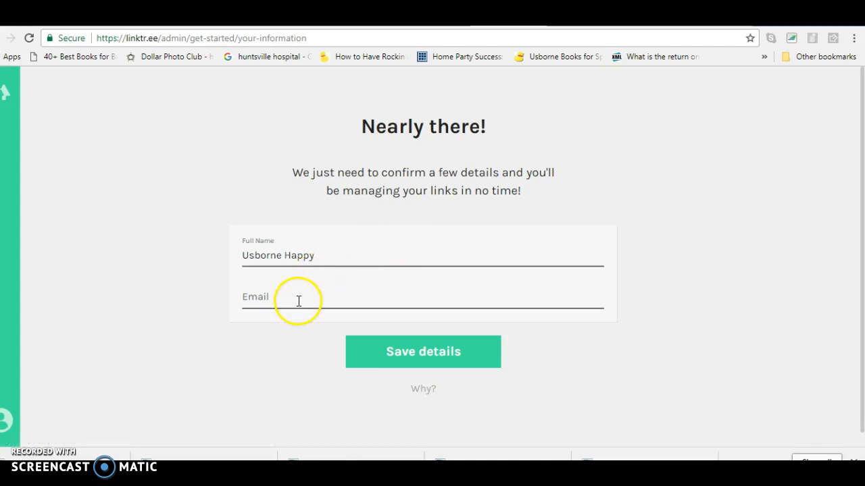
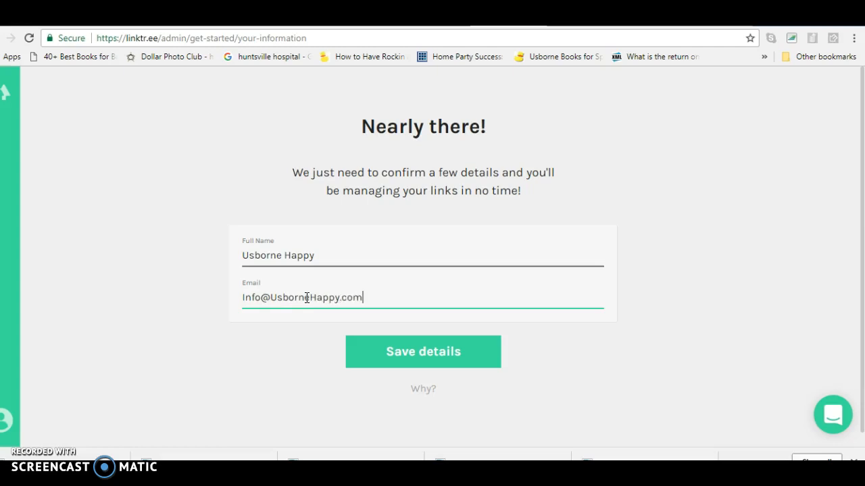
click(423, 351)
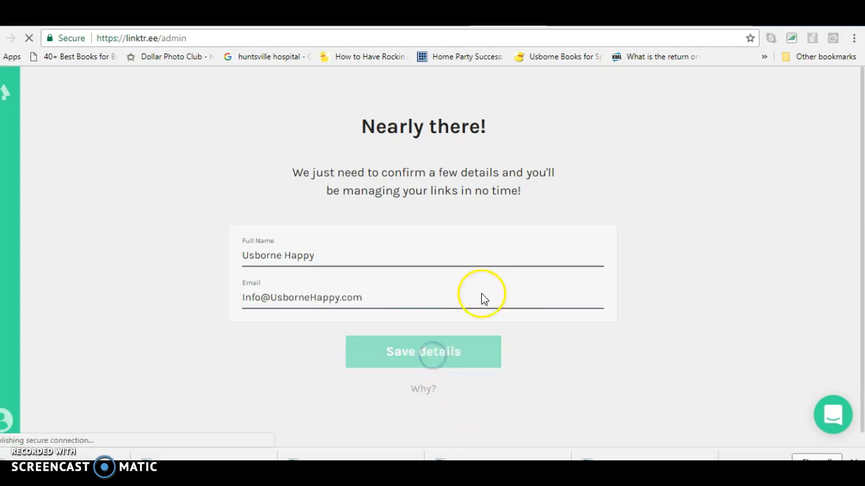
Step: Add a new link and title it "Join my team! $40 this month"
click(423, 352)
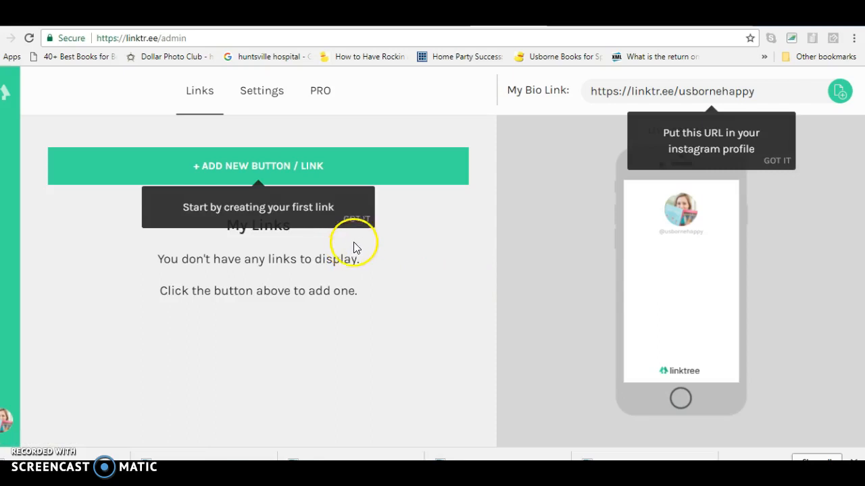
mouse_move(302, 173)
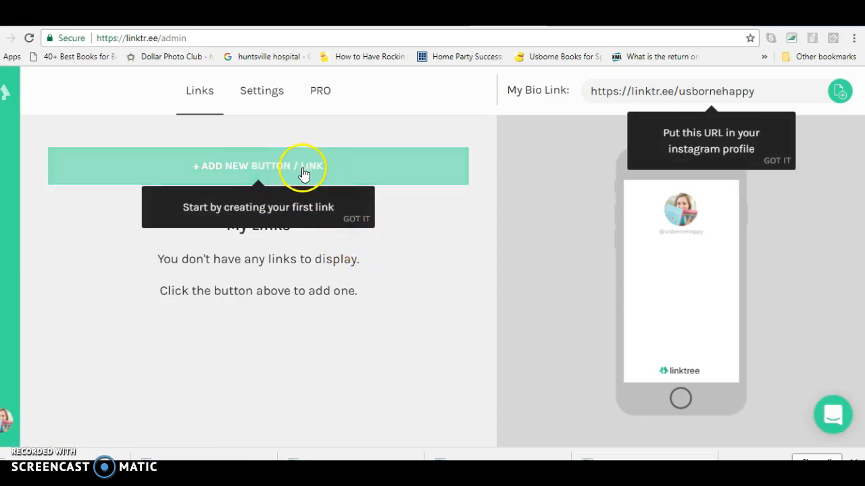
mouse_move(281, 175)
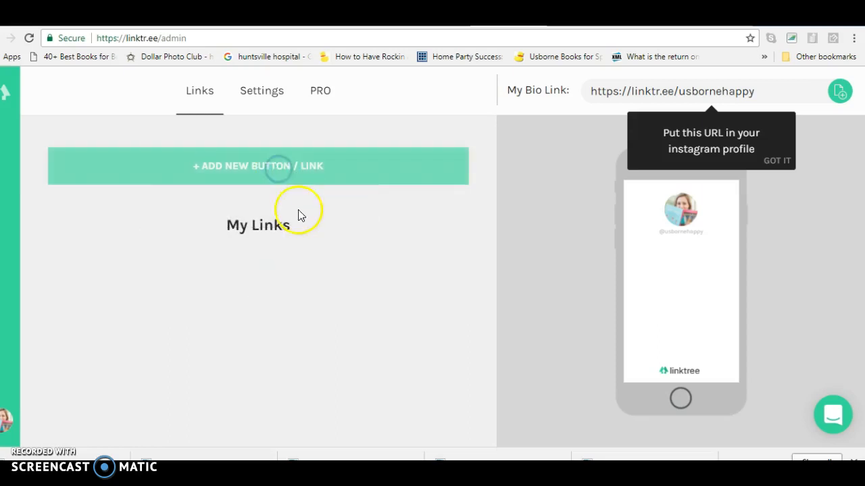
click(256, 165)
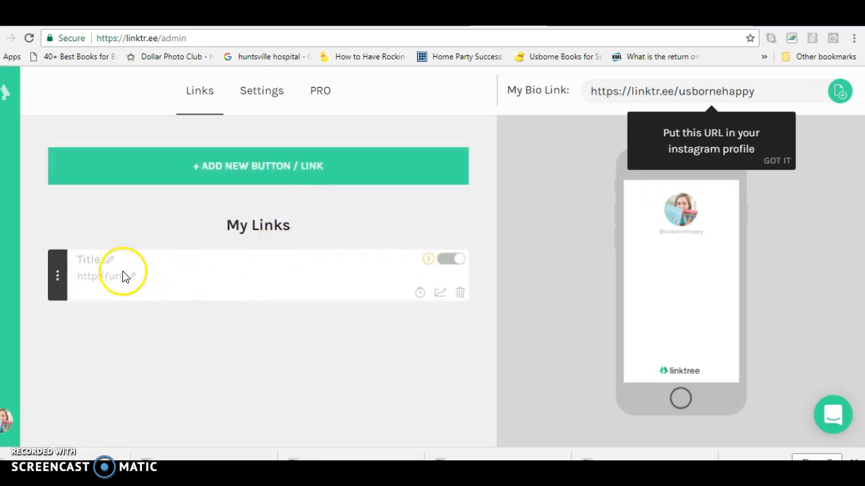
click(92, 260)
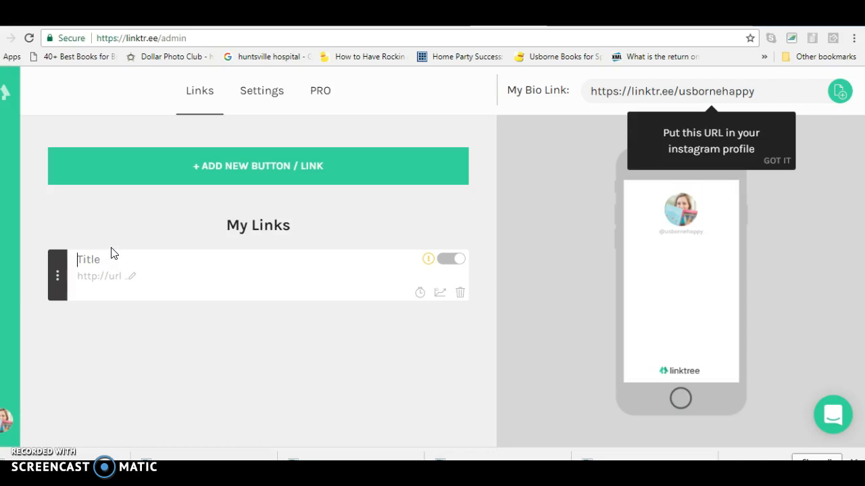
text(Join my t)
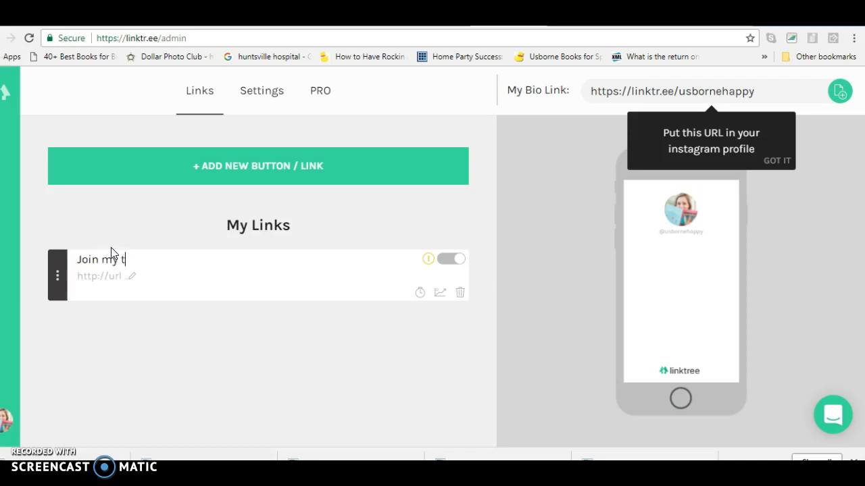
text(eam! 4)
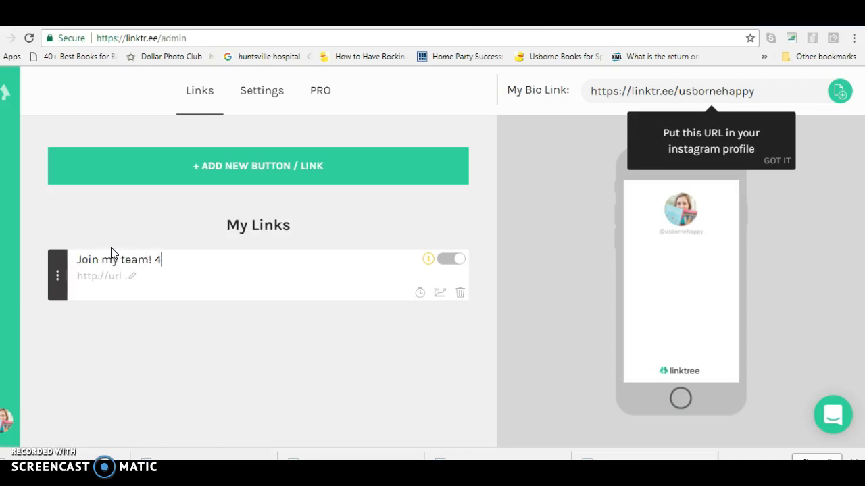
text($40)
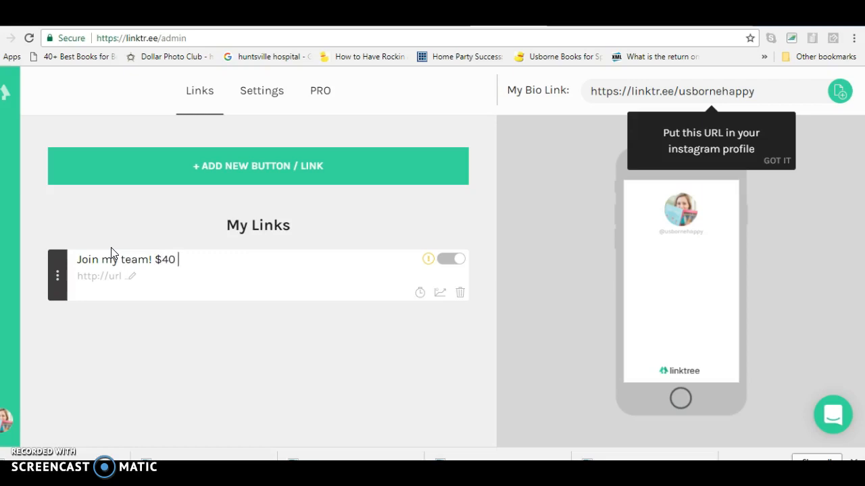
text(this month)
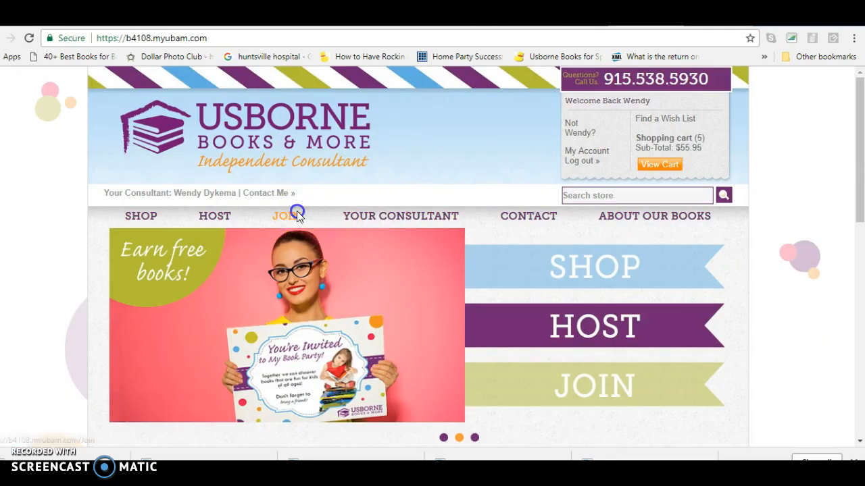
Step: Visit the consultant site's Join page and select its web address
click(286, 216)
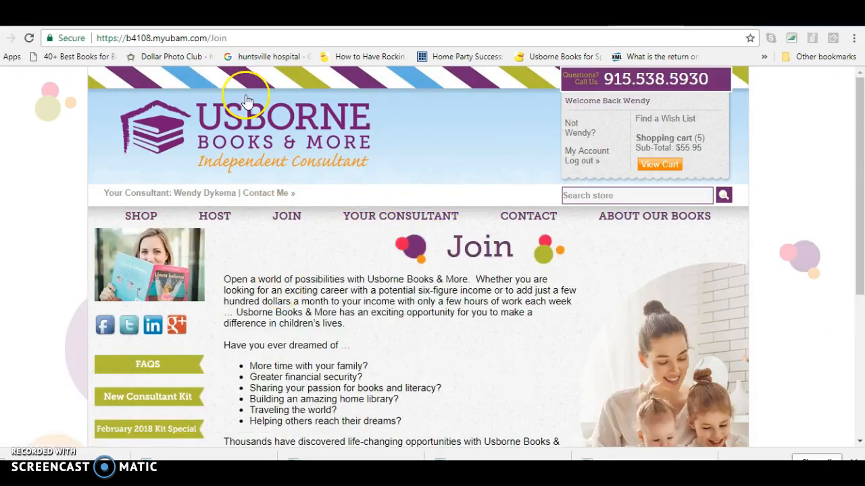
click(162, 38)
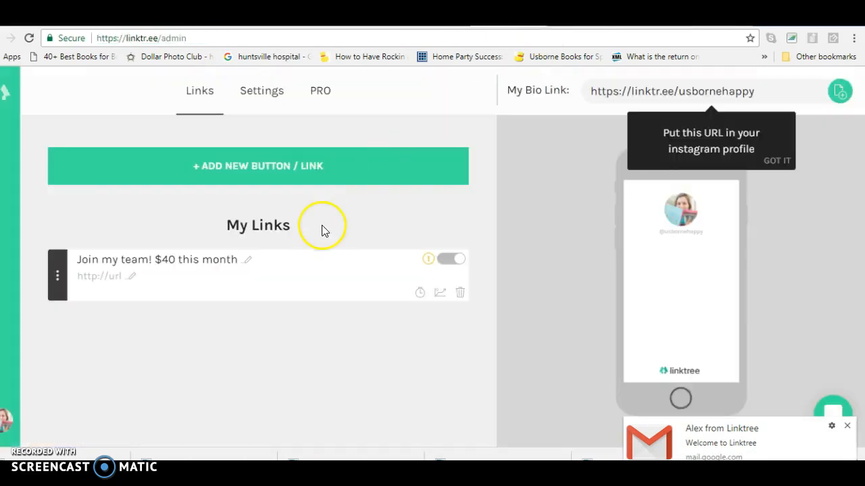
Step: Paste the Usborne Join page address into the link's URL and switch the link on
right_click(111, 283)
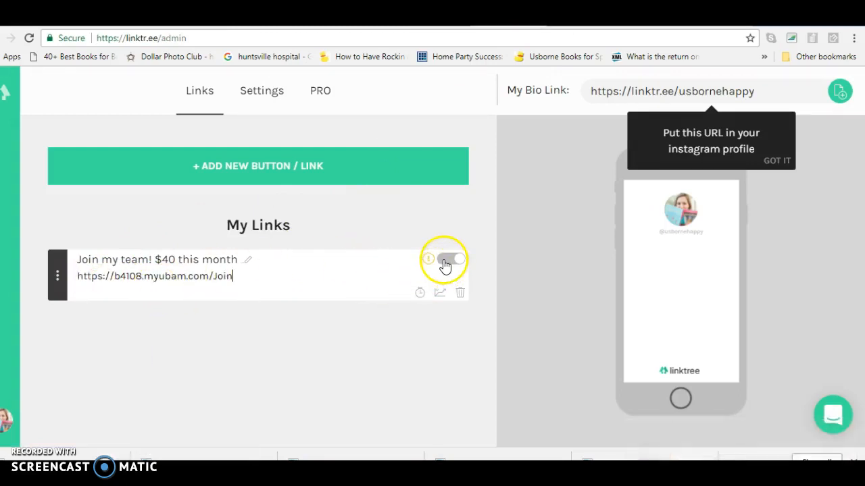
click(451, 259)
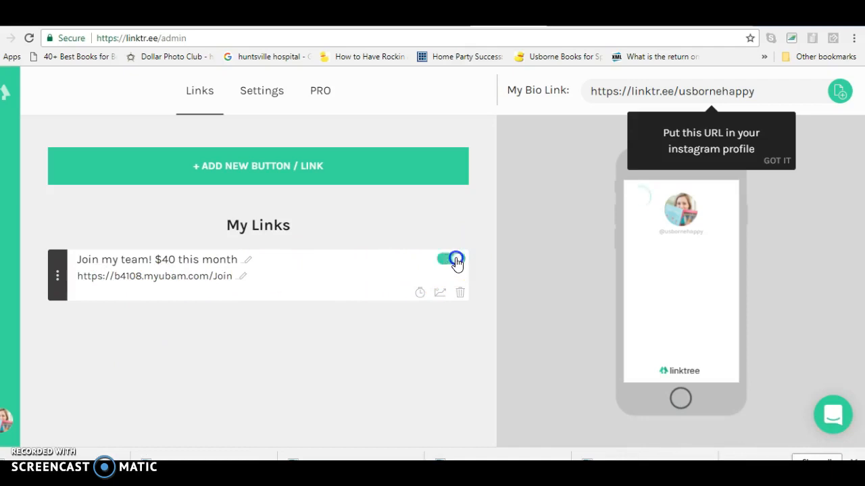
click(451, 260)
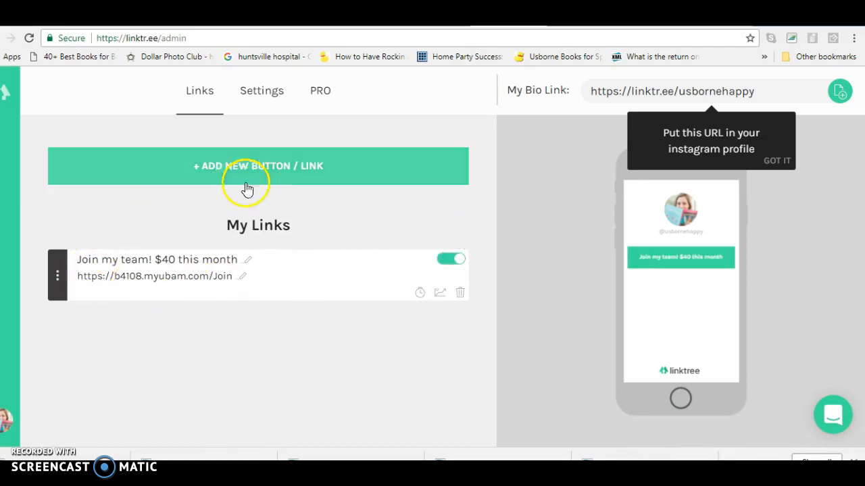
Step: Add a second link and title it "Wildflowers to Color"
click(257, 165)
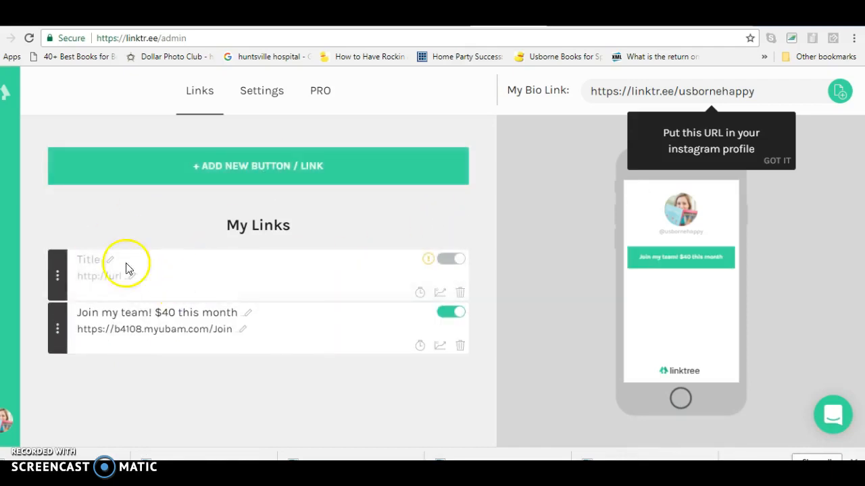
mouse_move(100, 267)
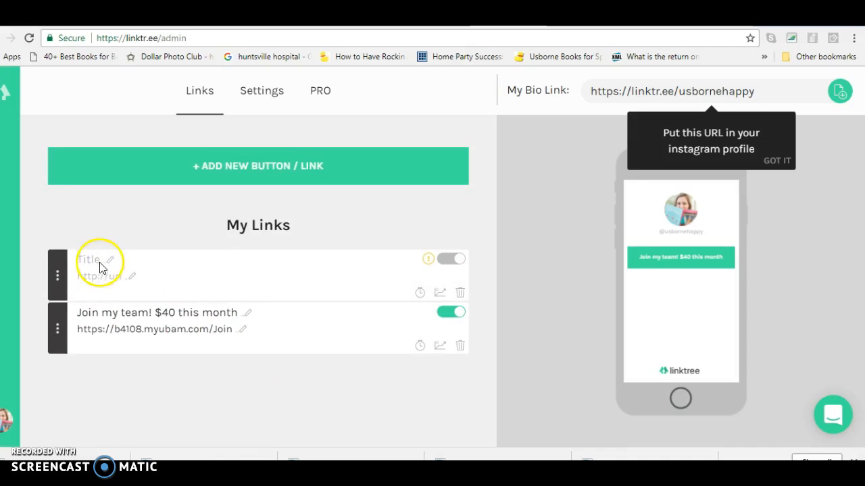
click(89, 259)
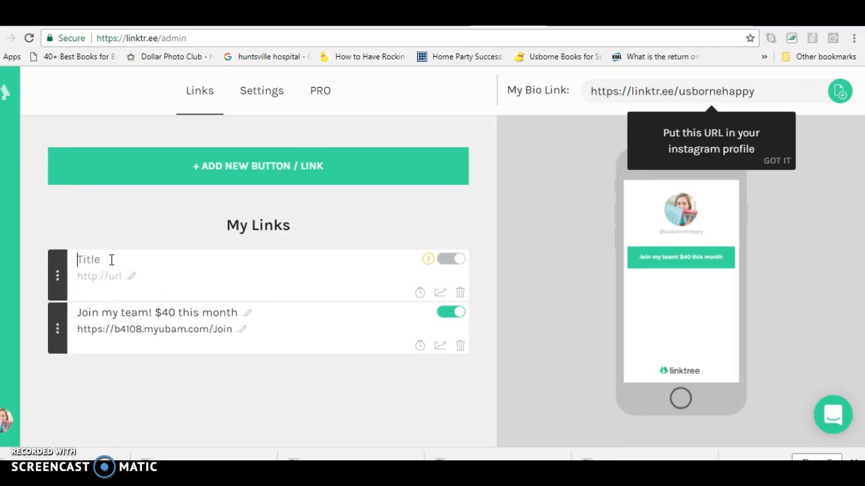
text(Wildflowers to)
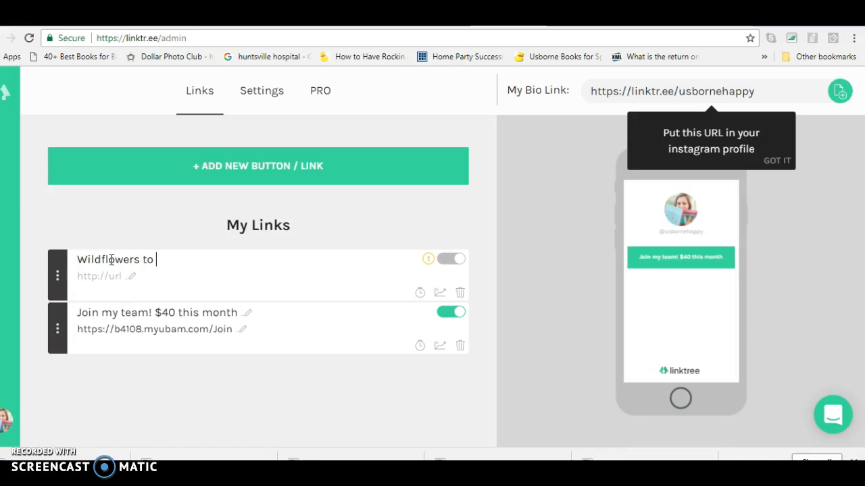
text(Color)
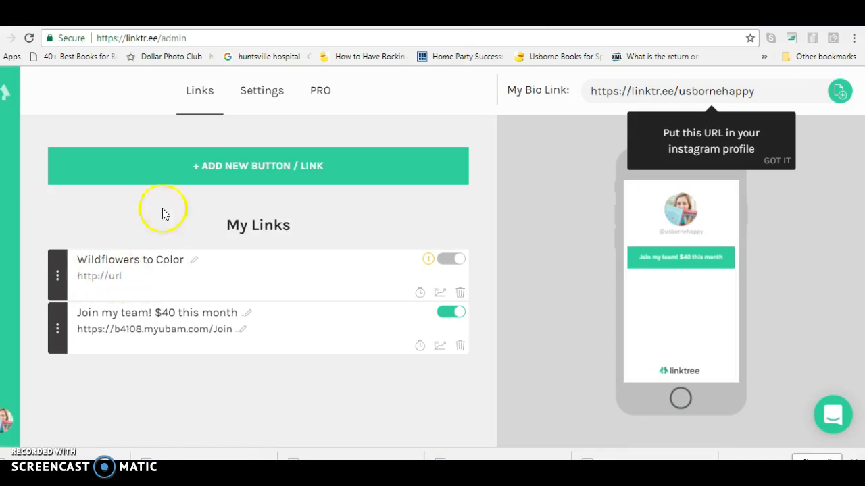
mouse_move(174, 280)
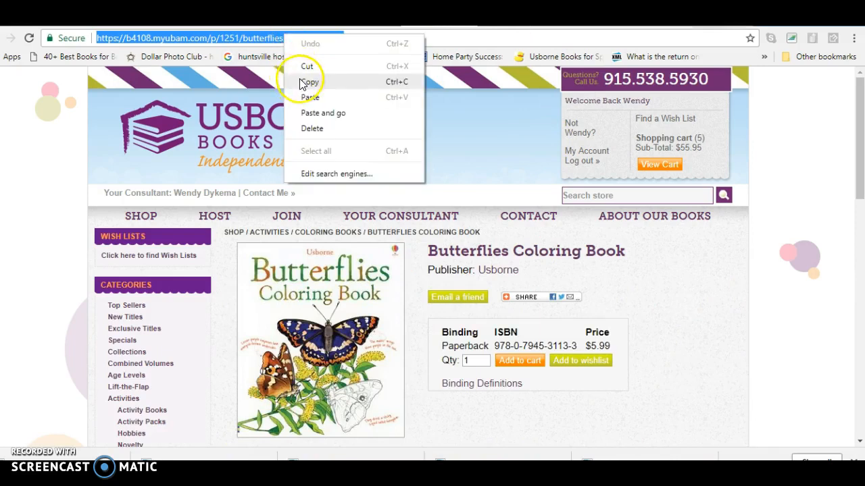
Step: Copy the Butterflies Coloring Book page address from the Usborne site
click(309, 83)
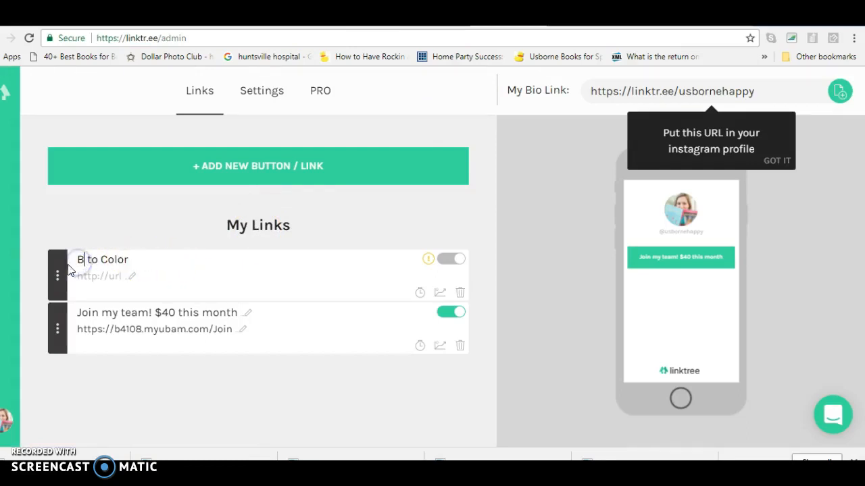
Step: Retitle the link "Buy Butterflies to Color", paste the coloring book address, and add another blank link
text(Butterflies)
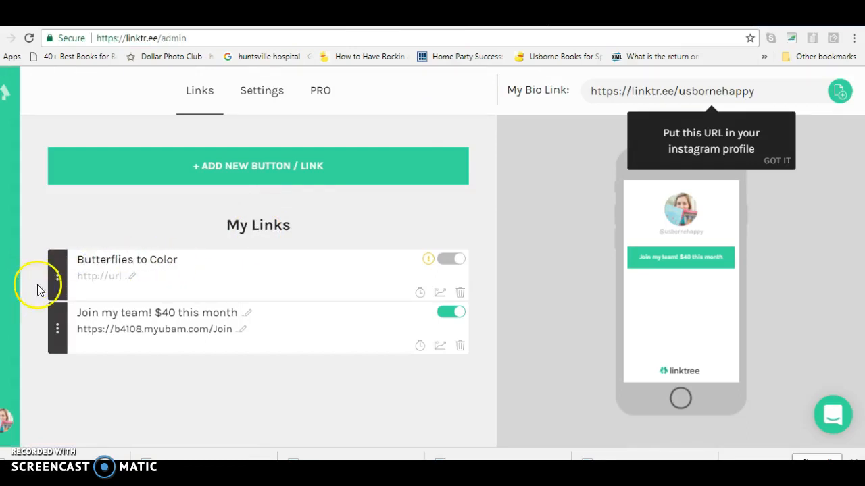
right_click(101, 276)
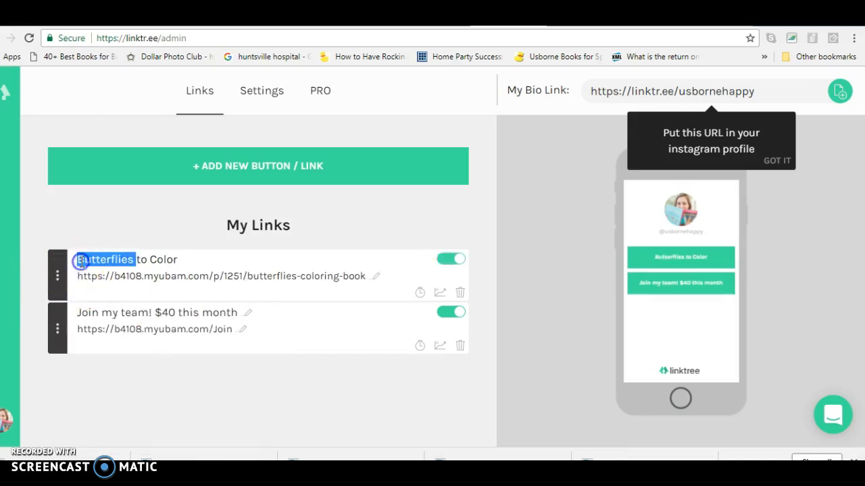
text(Buy)
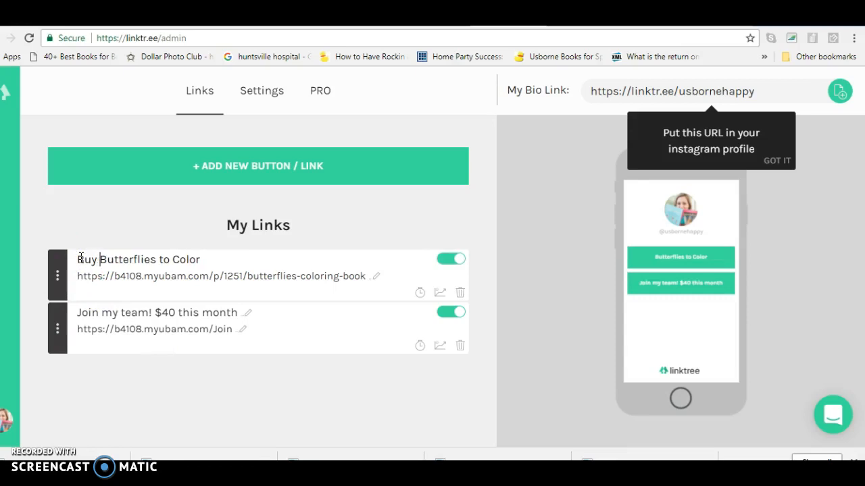
click(256, 165)
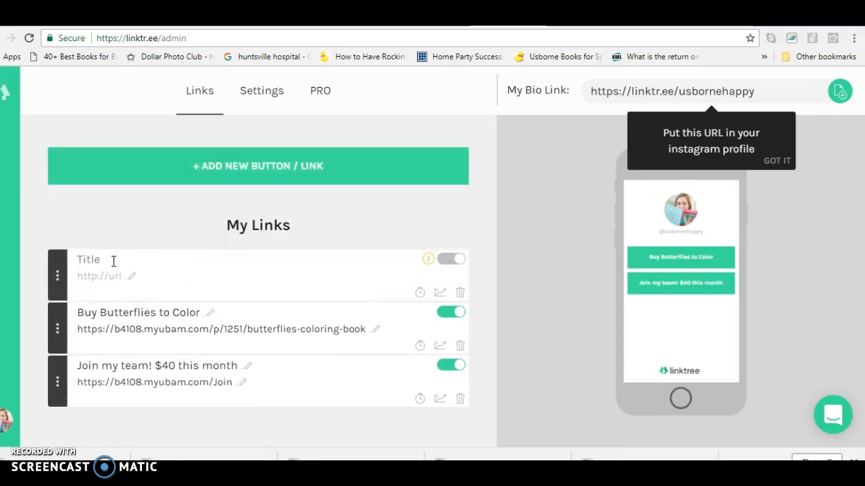
Step: Title the new link "See Inside Butterflies to Color" and paste the YouTube video address as its URL
text(See Inside Butterflies to Color)
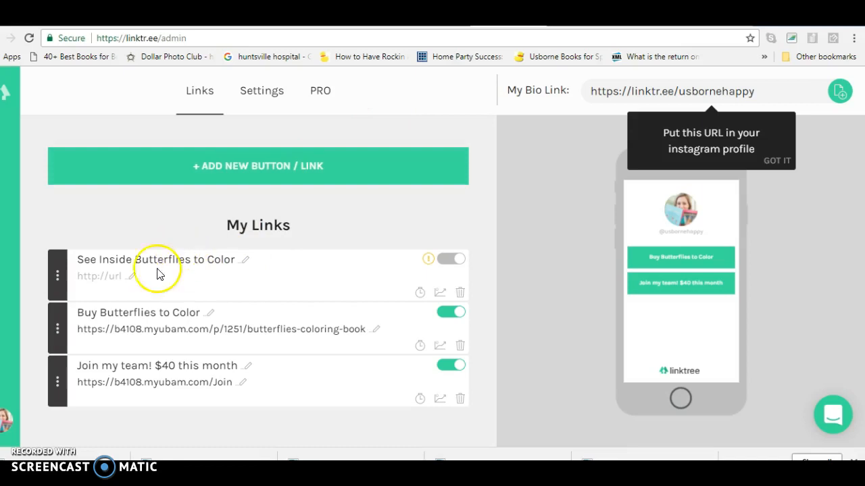
right_click(102, 275)
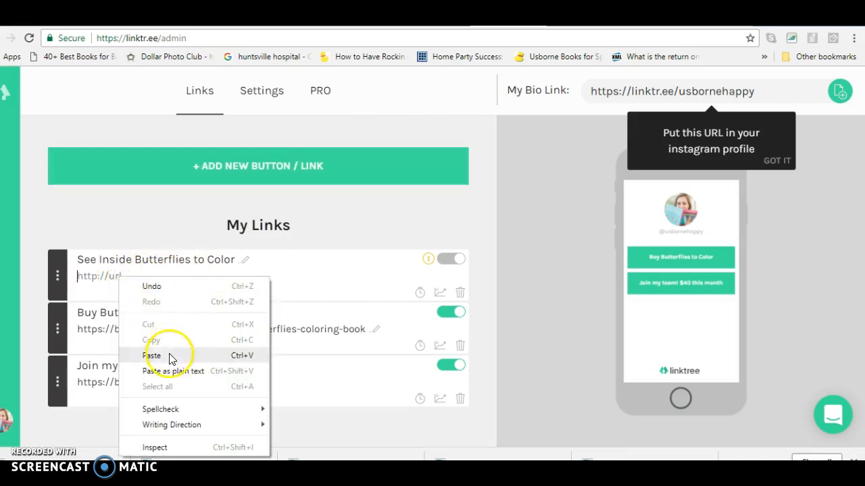
click(152, 355)
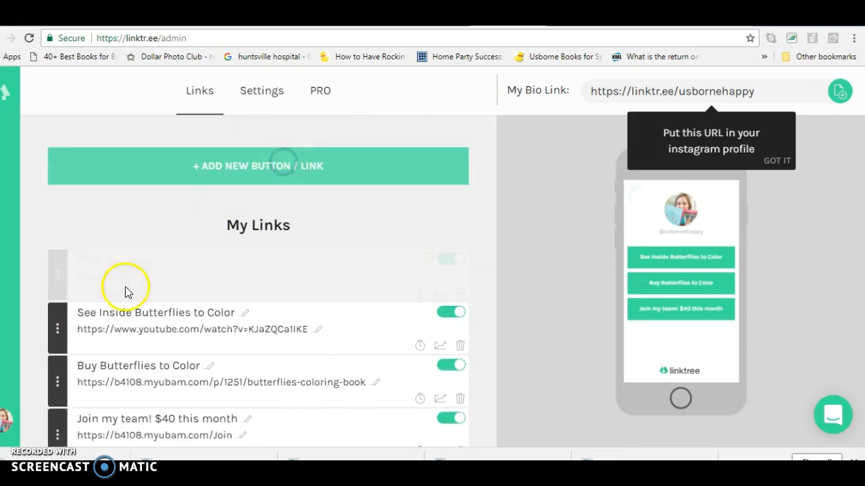
Step: Title the newest link "SHOP NOW" and enter the EventPicker shopping page address
click(256, 165)
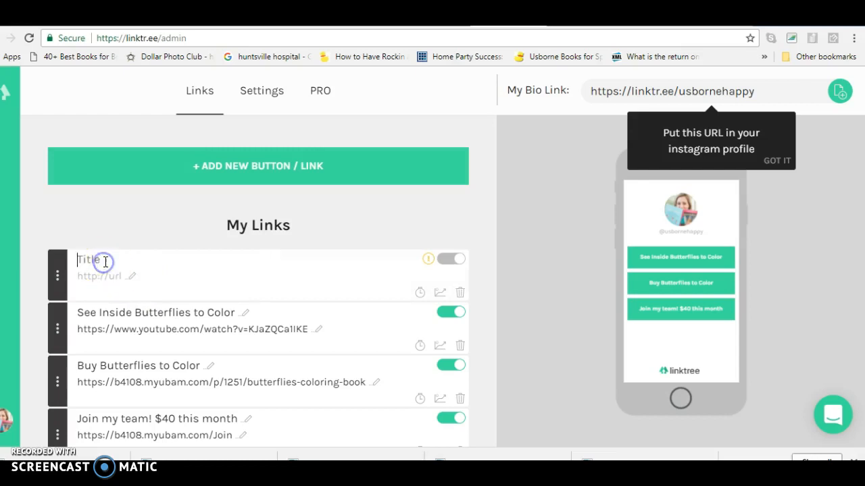
text(SHOP)
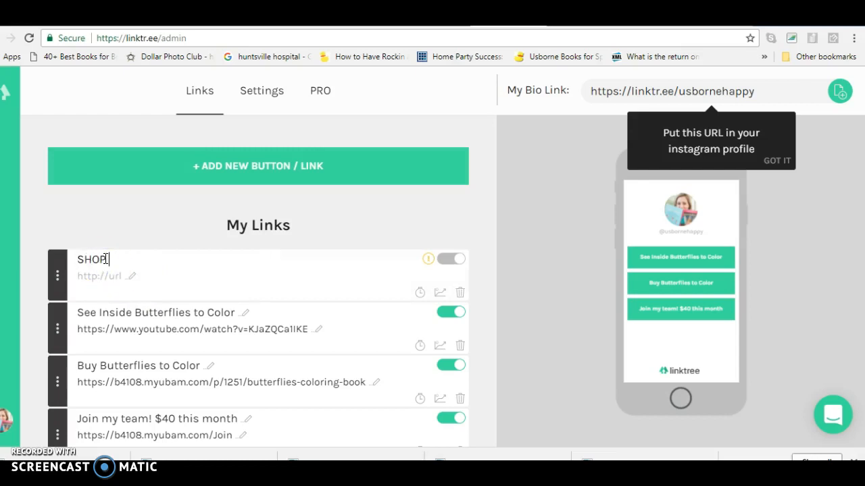
key(Backspace)
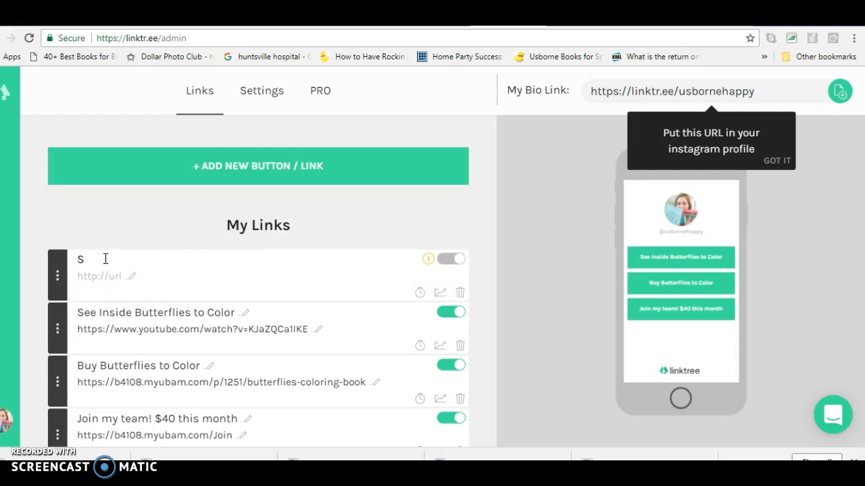
text(HOP NOW)
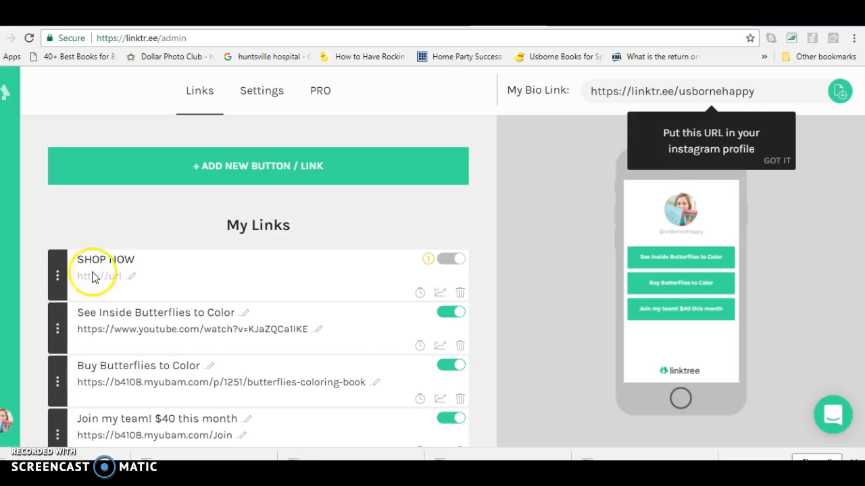
click(101, 275)
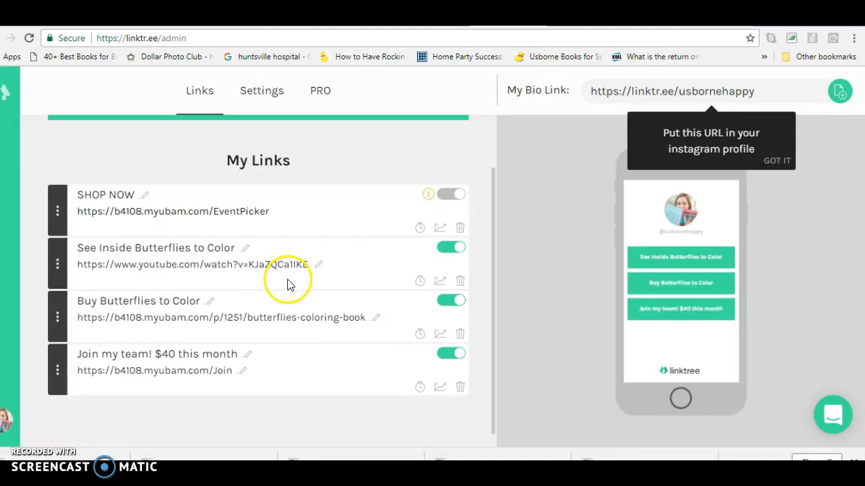
mouse_move(57, 366)
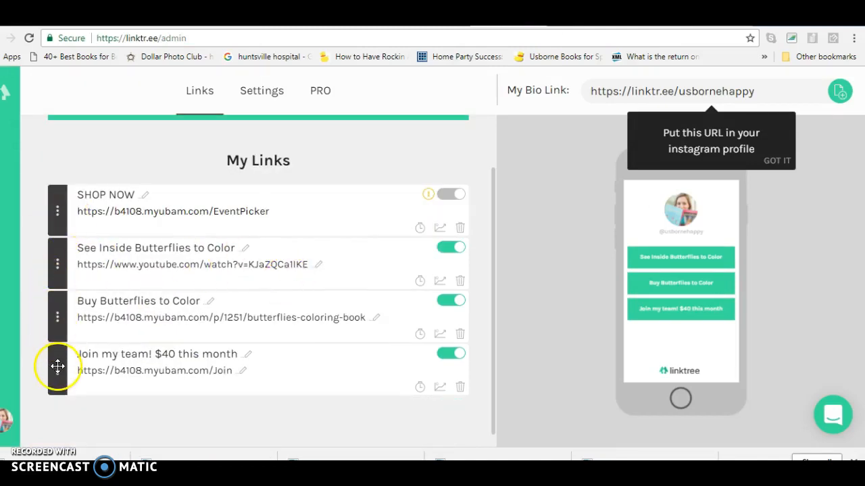
Step: Drag Join my team to the top, Buy Butterflies to second and SHOP NOW to the bottom
drag(57, 364, 56, 196)
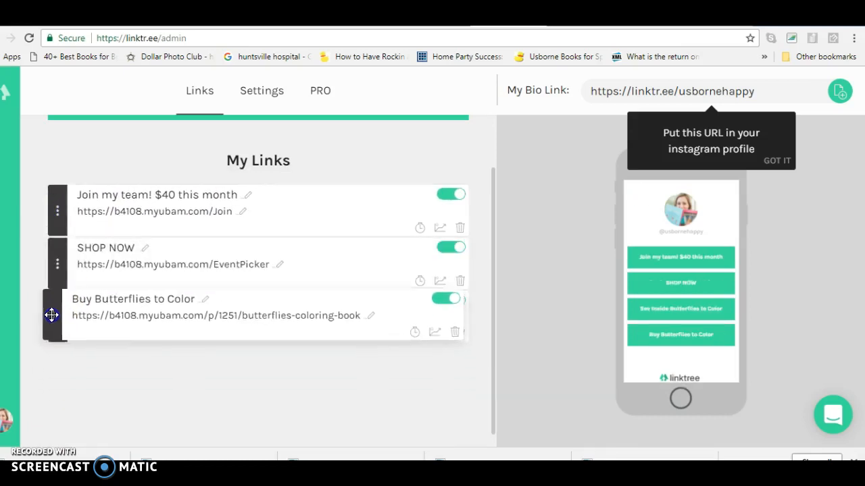
drag(57, 316, 56, 264)
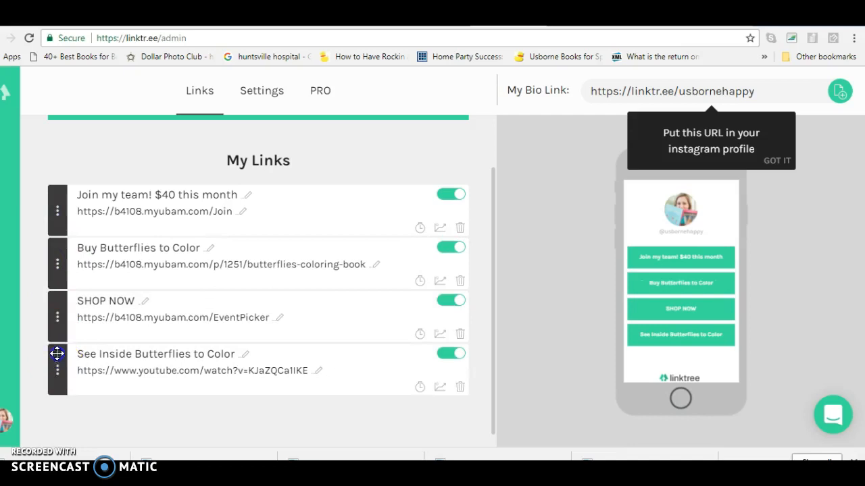
drag(56, 354, 56, 300)
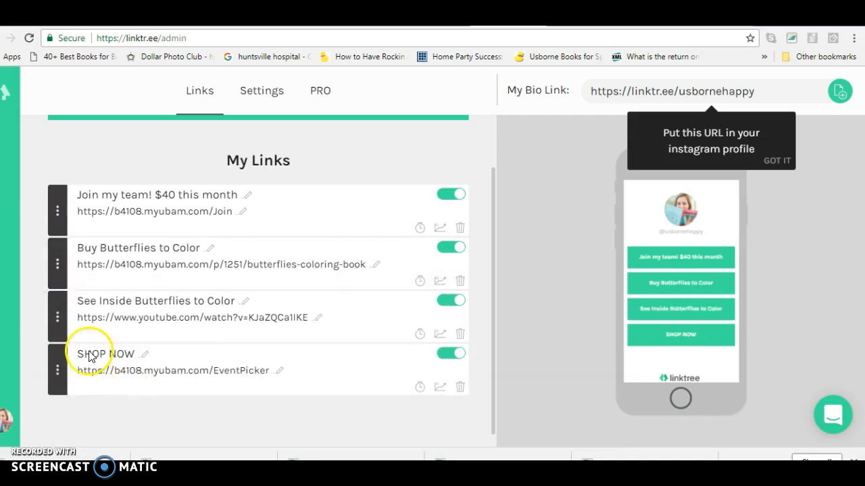
scroll(up, 3)
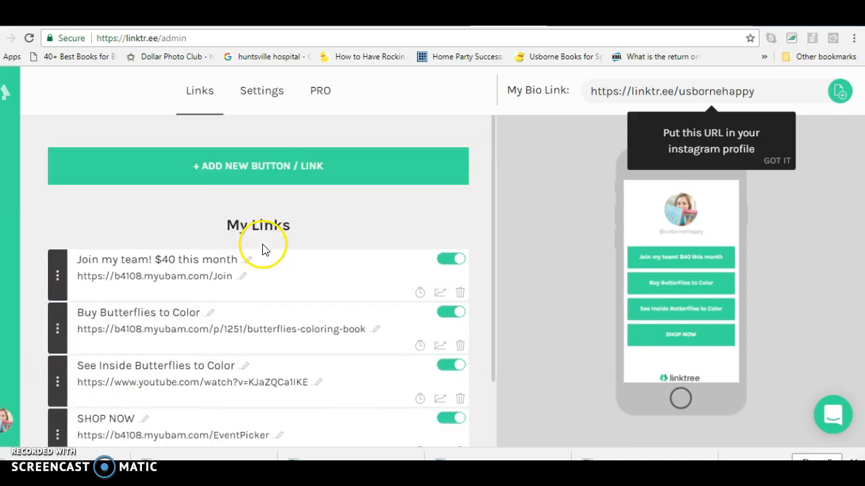
Step: Add a new link titled 'Join my customer VIP group' at the top, URL still blank
click(256, 165)
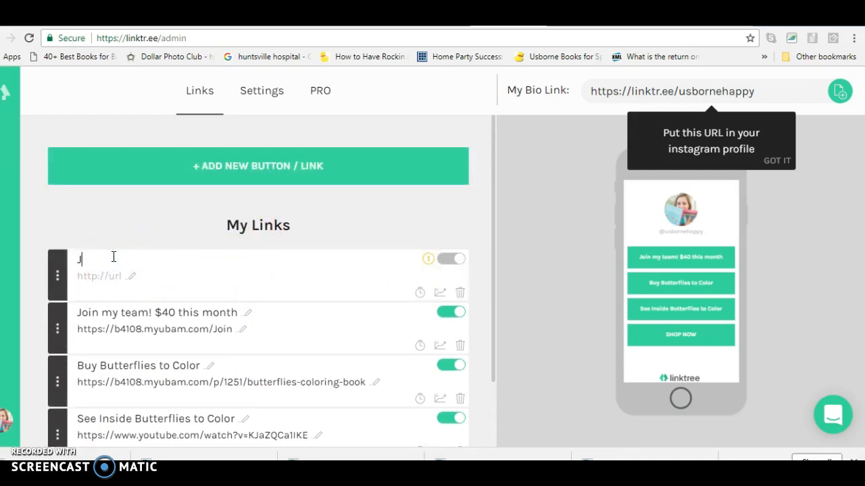
text(oin my)
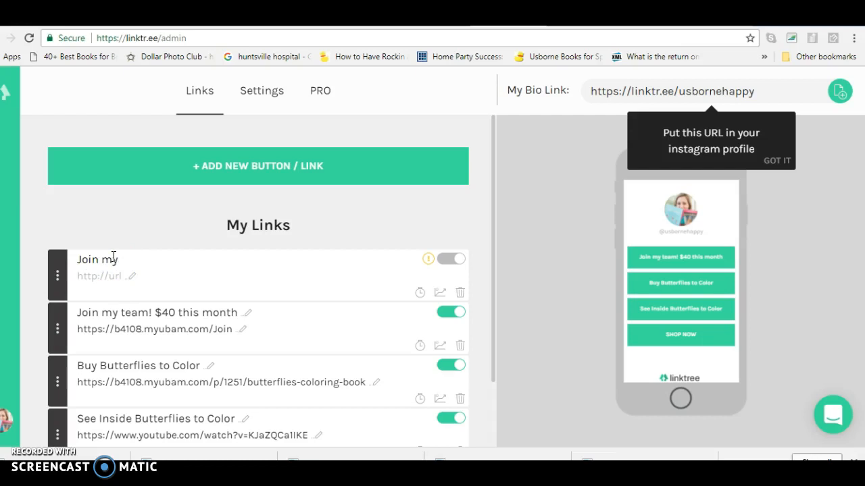
text(customer VIP)
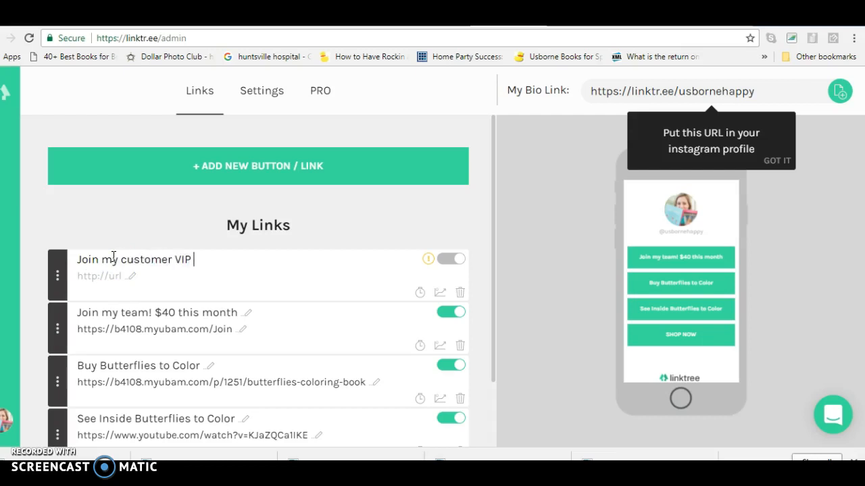
text(group)
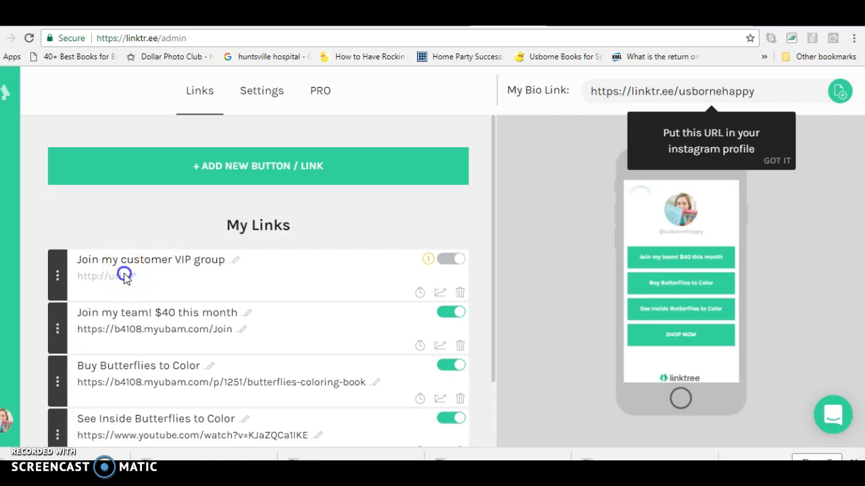
click(110, 276)
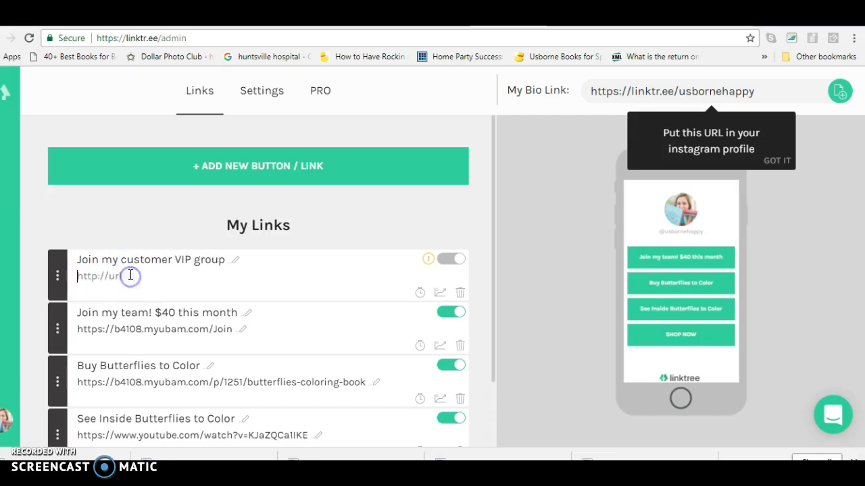
mouse_move(208, 296)
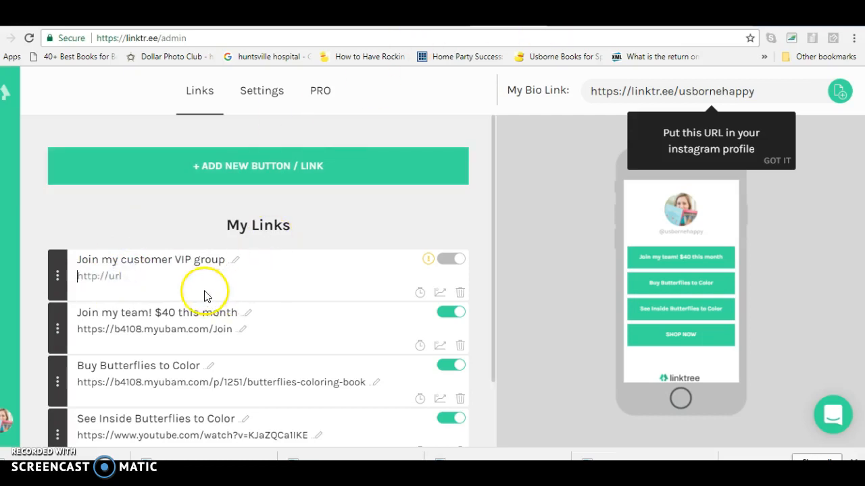
mouse_move(616, 147)
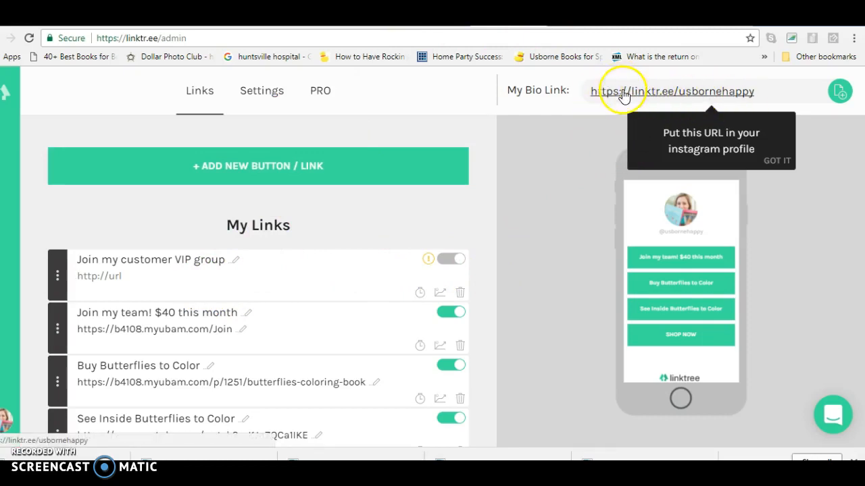
mouse_move(709, 97)
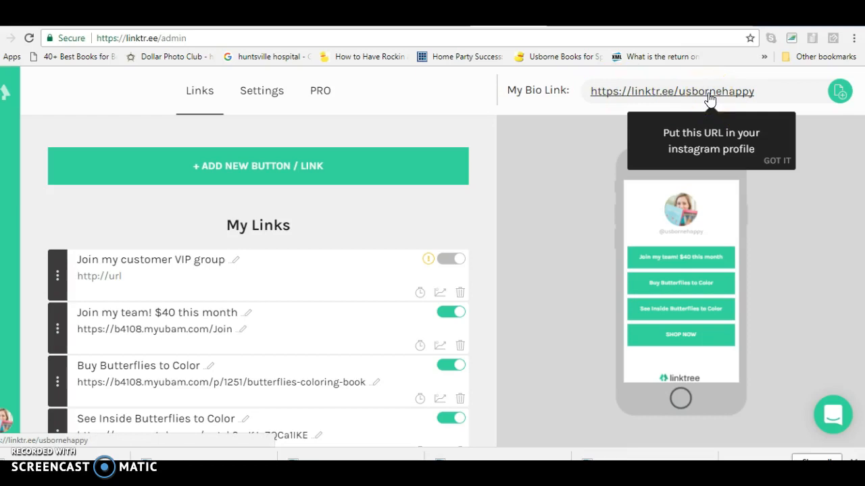
mouse_move(688, 93)
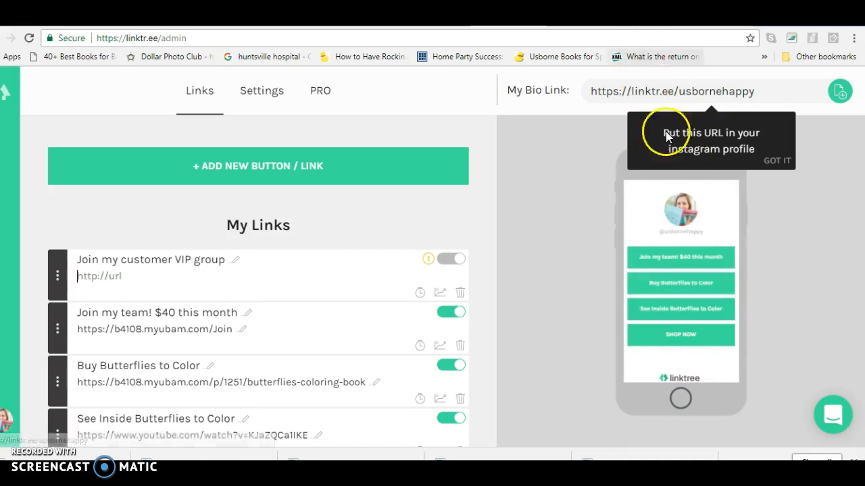
mouse_move(680, 362)
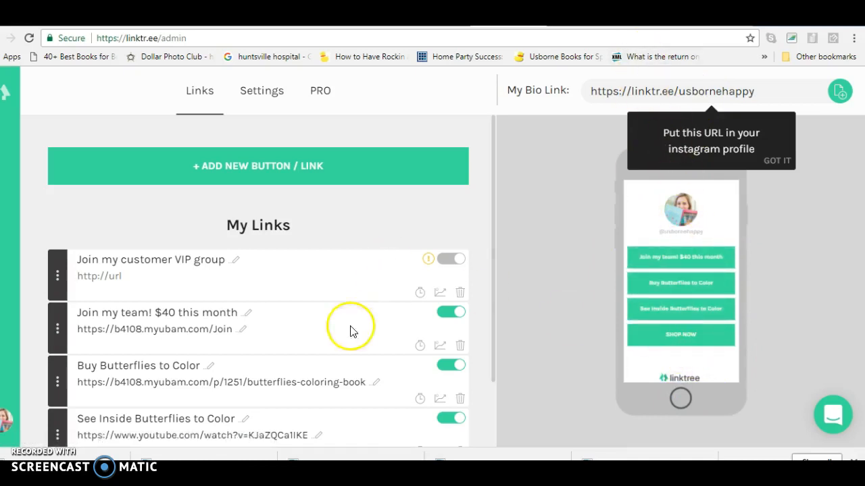
scroll(down, 3)
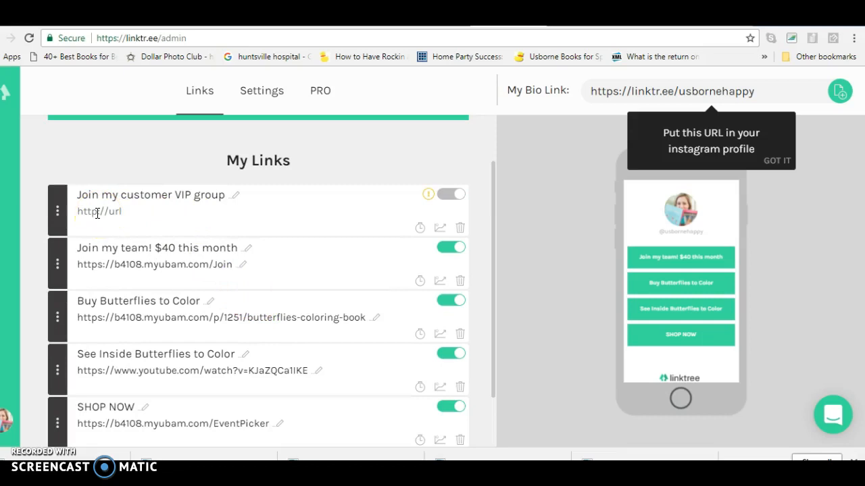
click(99, 211)
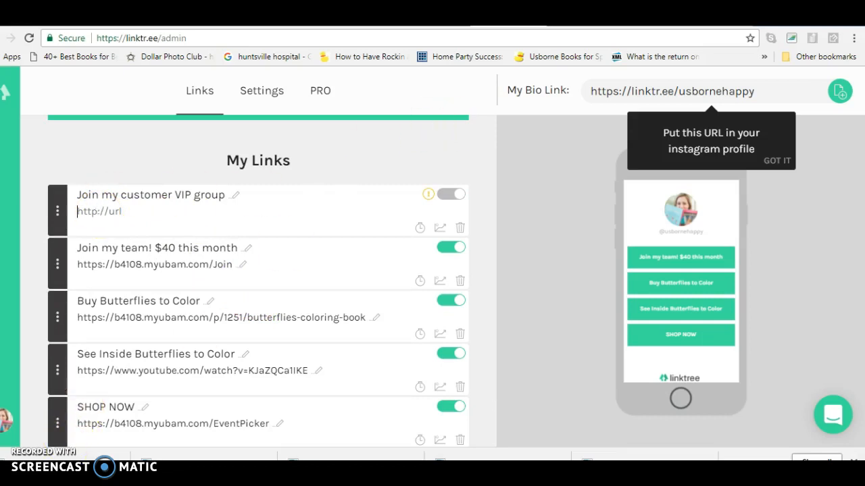